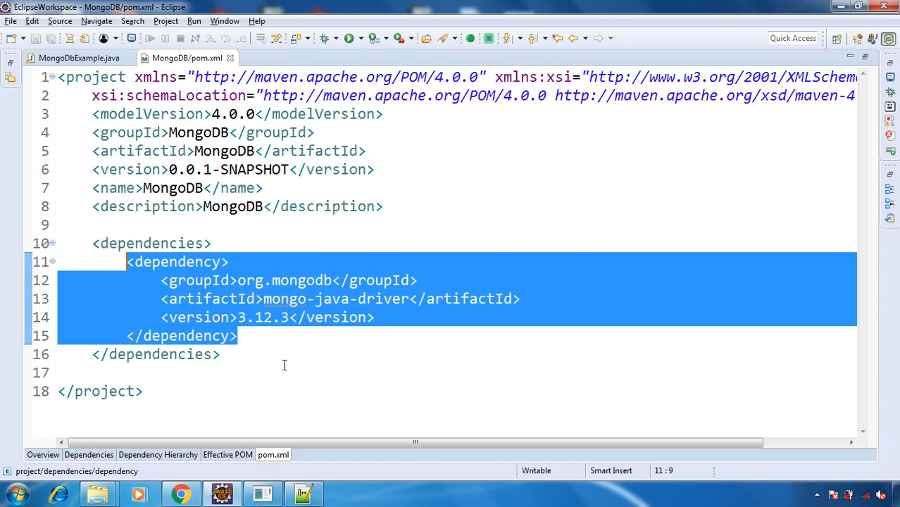
{"action": "mouse_move", "coordinate": [296, 339]}
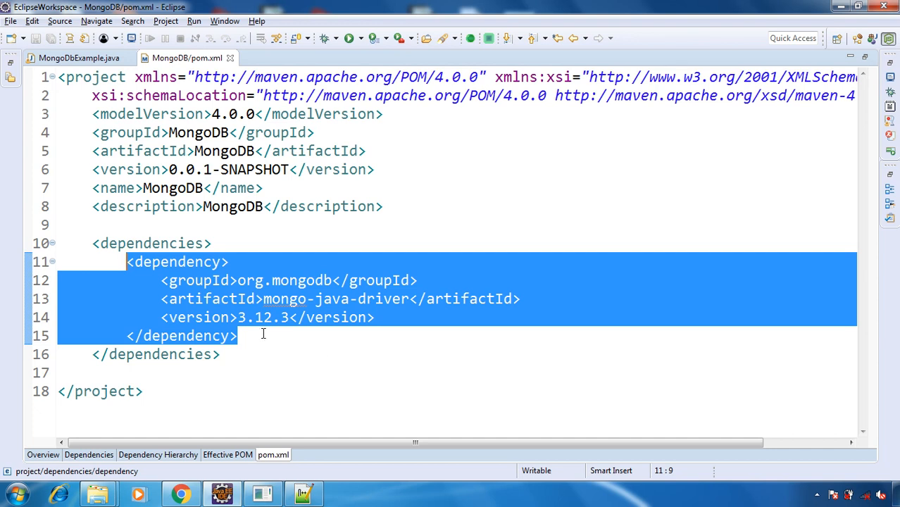
{"action": "mouse_move", "coordinate": [296, 372]}
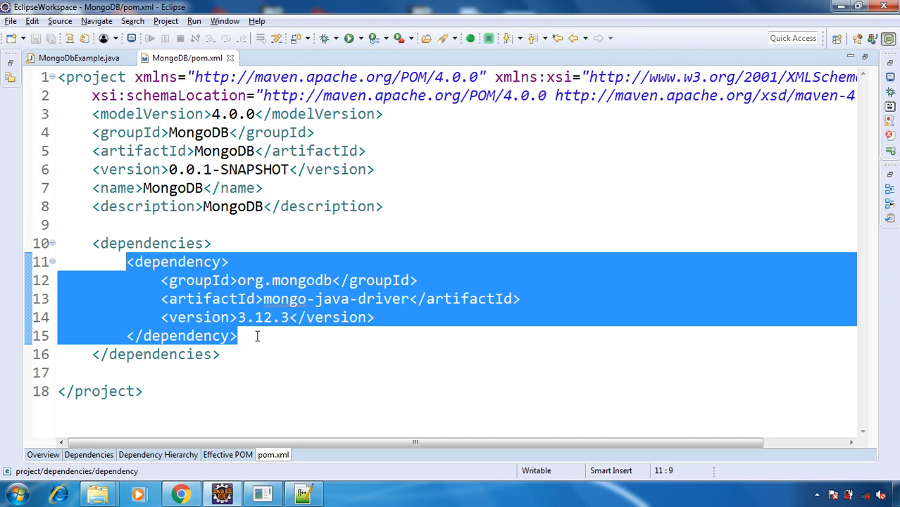
Step: Review the client_url line built from mongodb://, localhost and port 27017 in MongoDbExample.java
{"action": "left_click", "coordinate": [79, 58]}
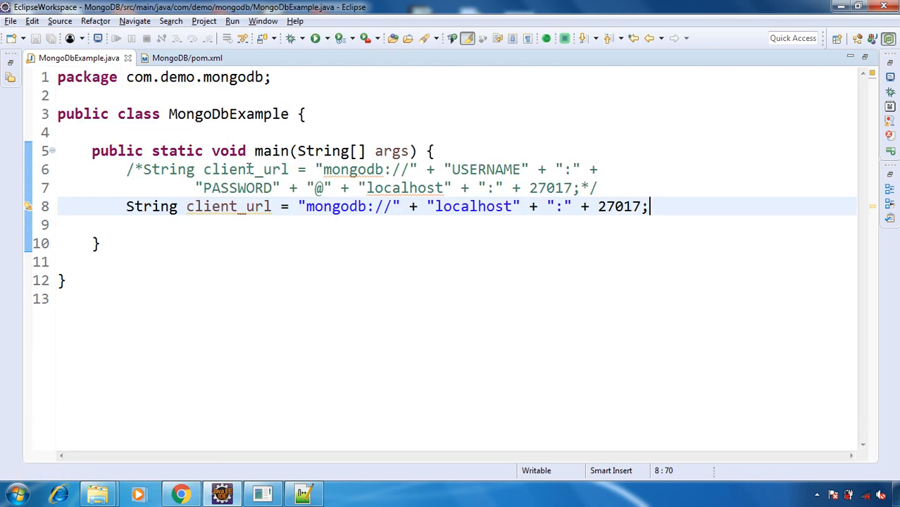
{"action": "mouse_move", "coordinate": [297, 259]}
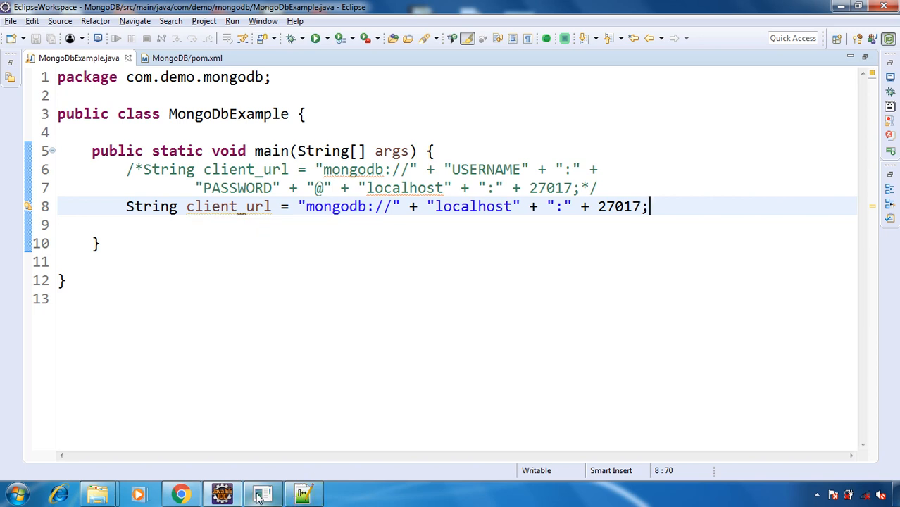
{"action": "left_click", "coordinate": [262, 493]}
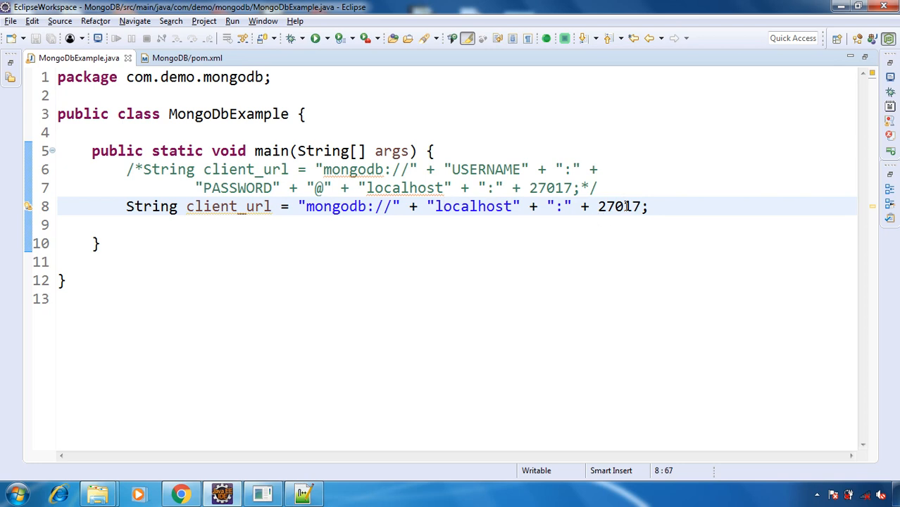
{"action": "left_click", "coordinate": [623, 206]}
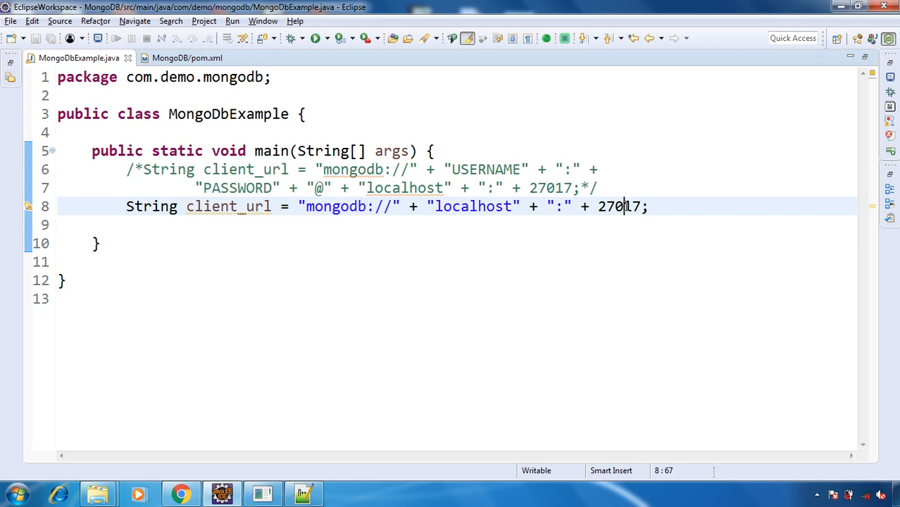
{"action": "left_click", "coordinate": [600, 187]}
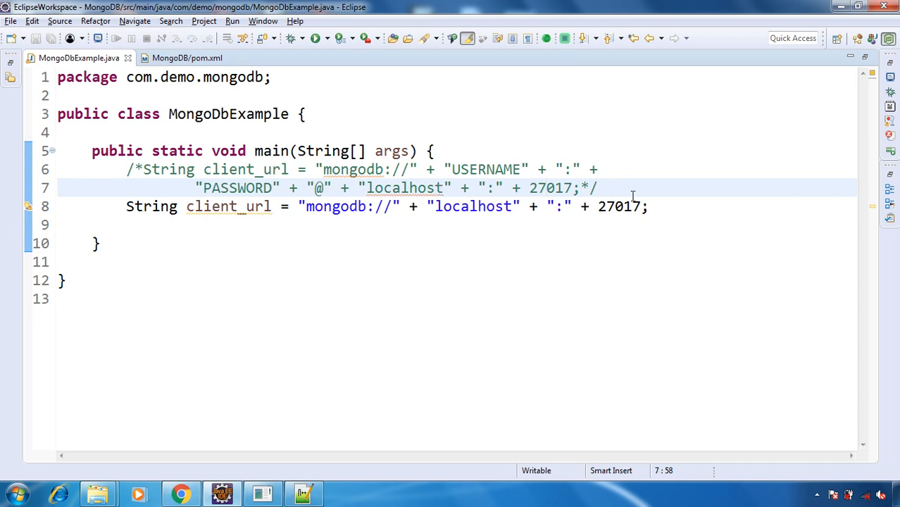
Step: Declare a MongoClientURI from client_url and start the MongoClient declaration with its import
{"action": "type", "text": "Mon"}
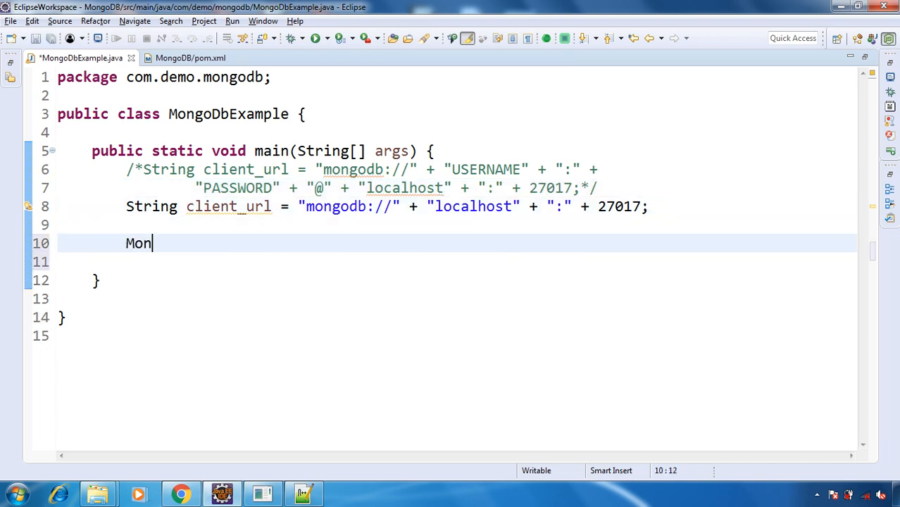
{"action": "type", "text": "goClient"}
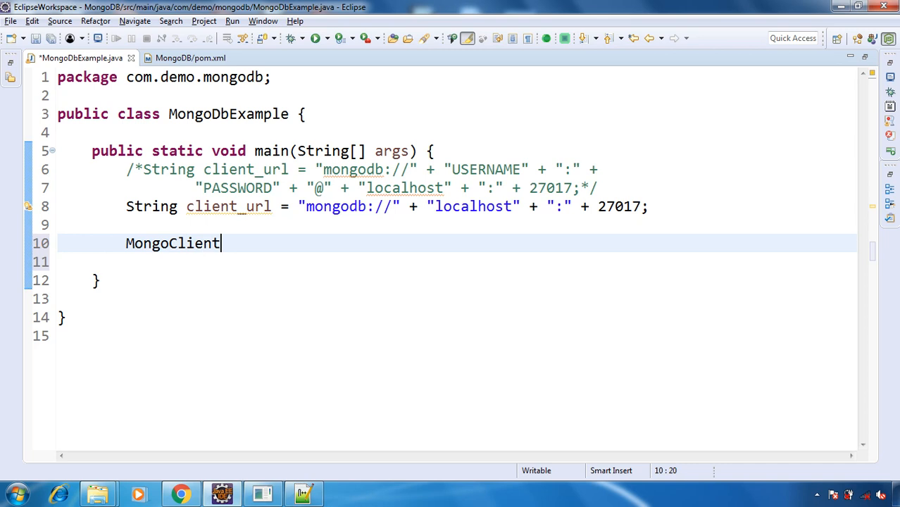
{"action": "type", "text": "URI"}
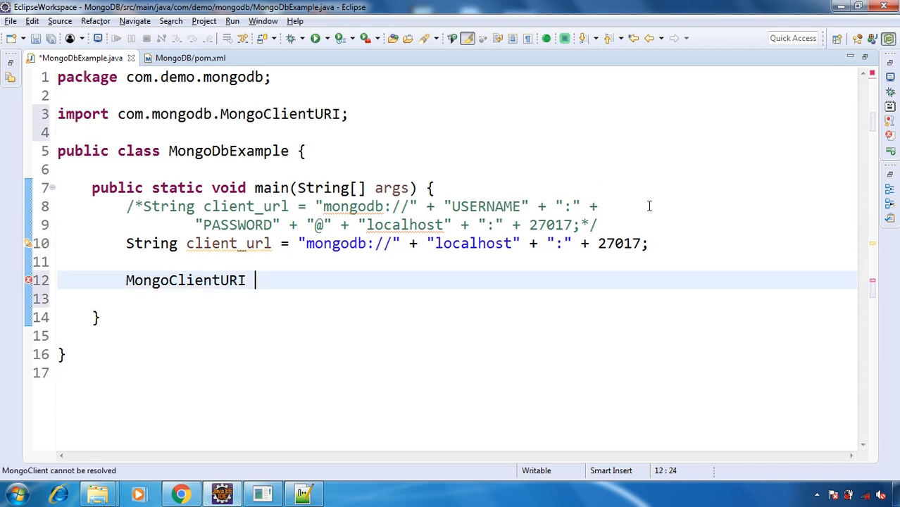
{"action": "double_click", "coordinate": [186, 279]}
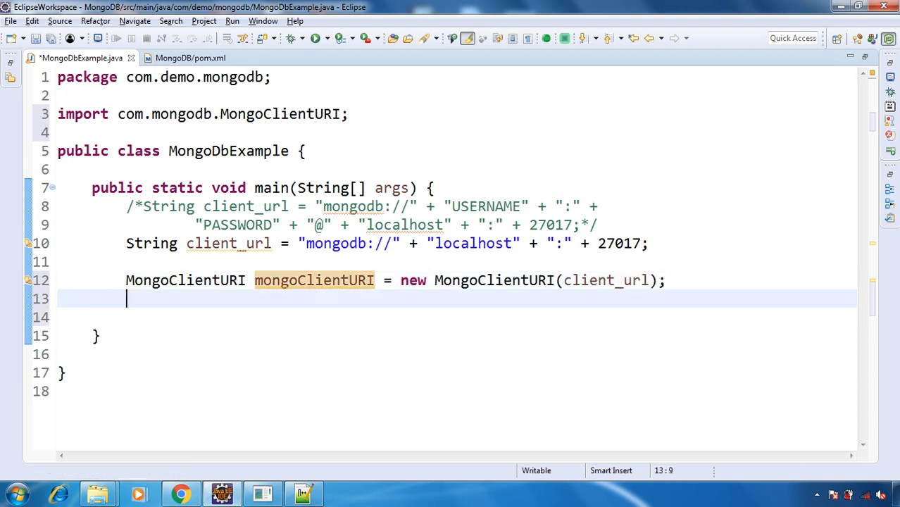
{"action": "type", "text": "Mo"}
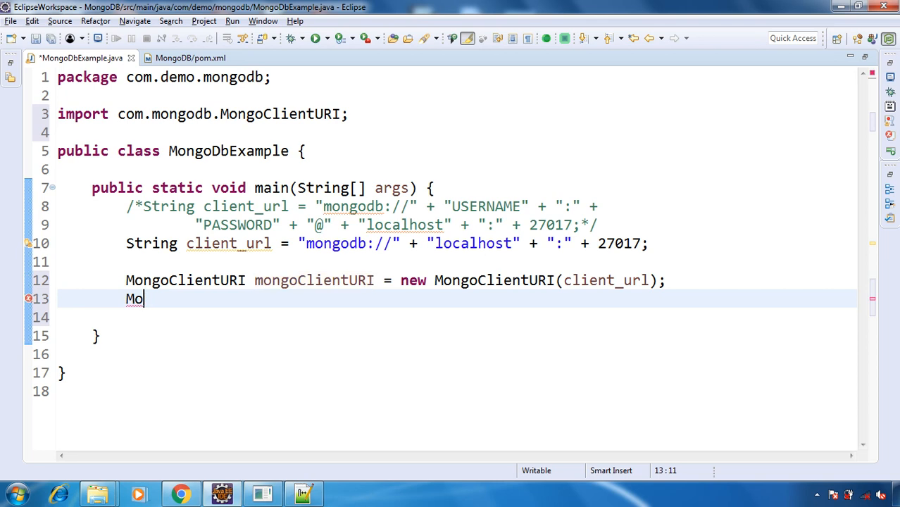
{"action": "type", "text": "ngoCli"}
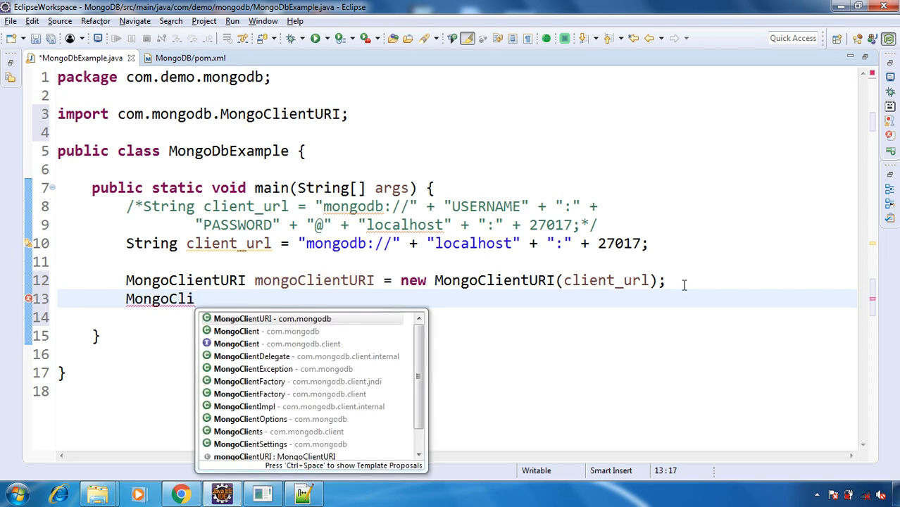
{"action": "mouse_move", "coordinate": [268, 331]}
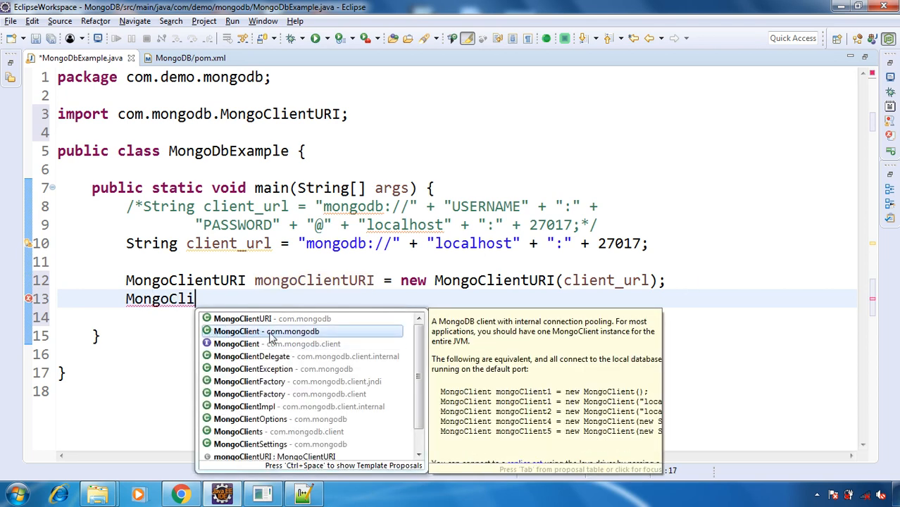
{"action": "mouse_move", "coordinate": [287, 340]}
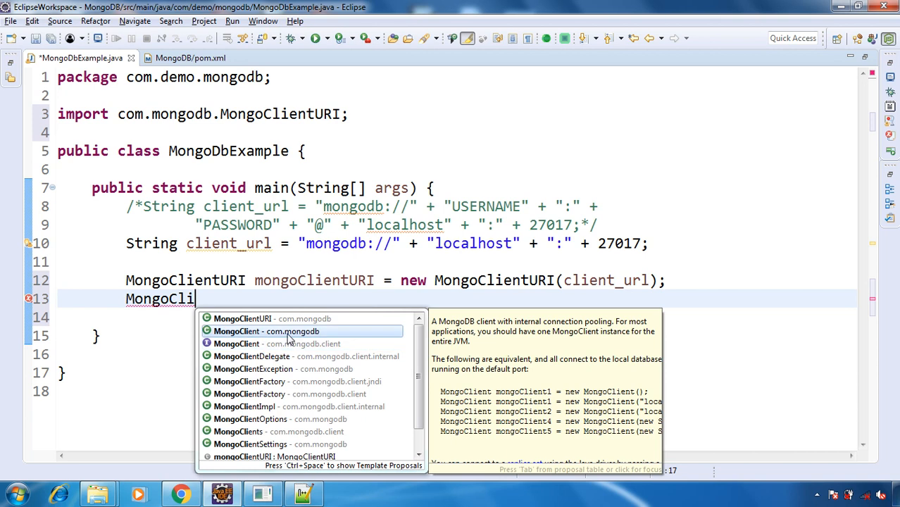
{"action": "left_click", "coordinate": [266, 331]}
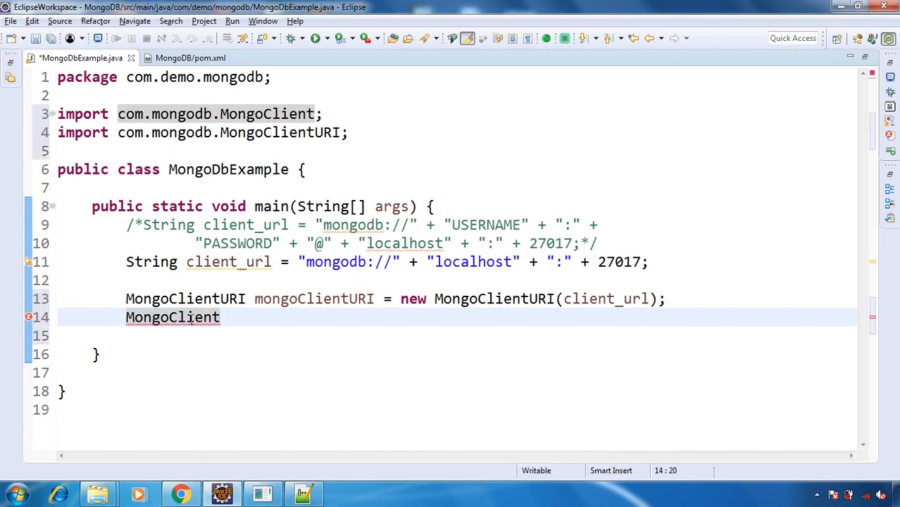
Step: Create mongoClient as new MongoClient(mongoClientURI) and begin a mongoClient.getDatabase call
{"action": "type", "text": "MongoClient"}
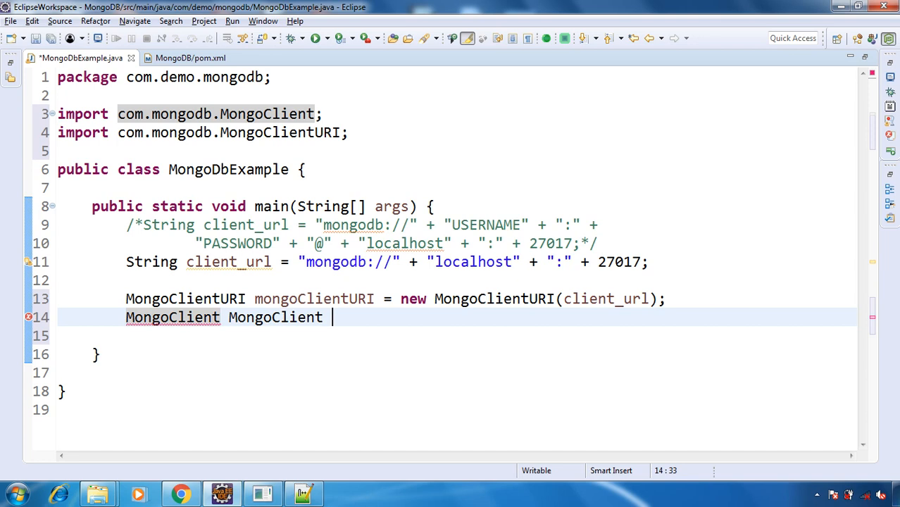
{"action": "type", "text": "= new MongoClient"}
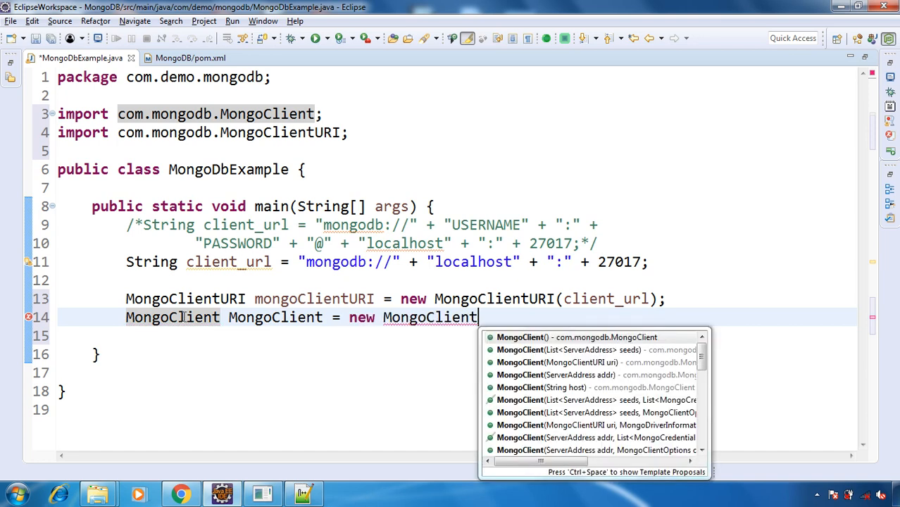
{"action": "type", "text": "mon"}
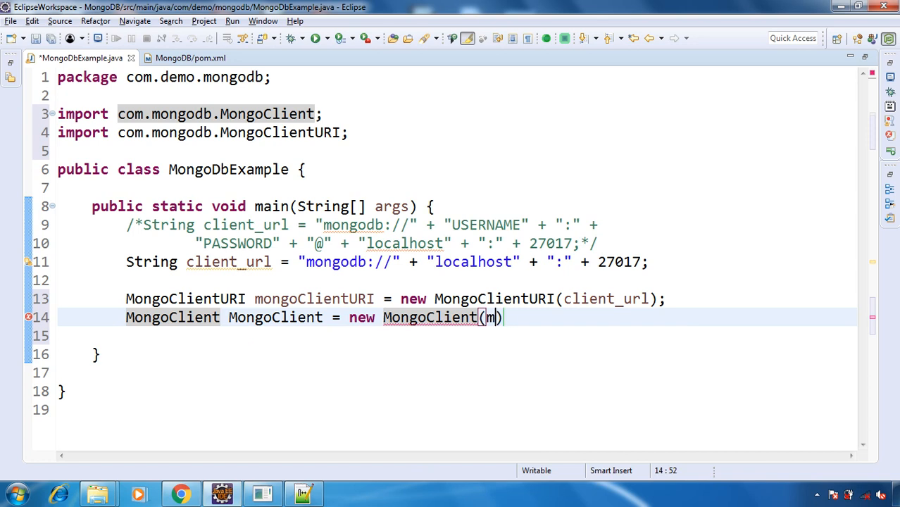
{"action": "type", "text": "ongoClientURI"}
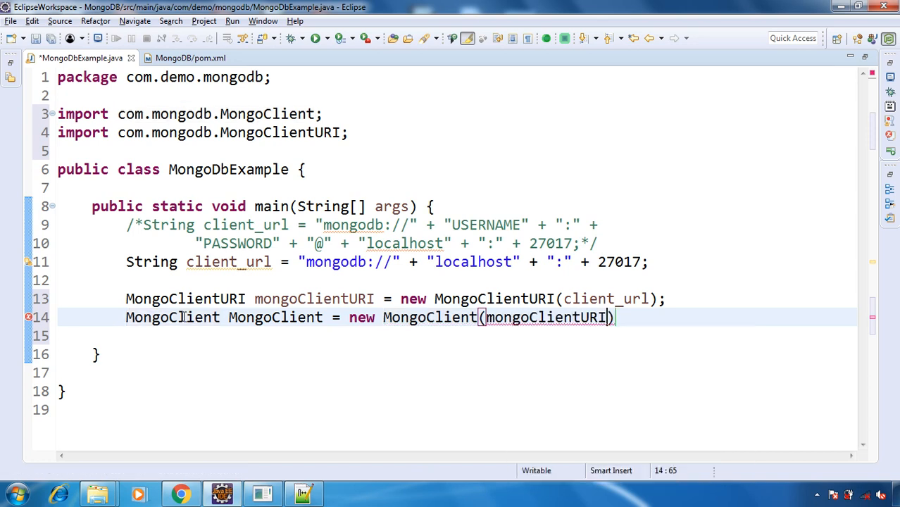
{"action": "type", "text": ";"}
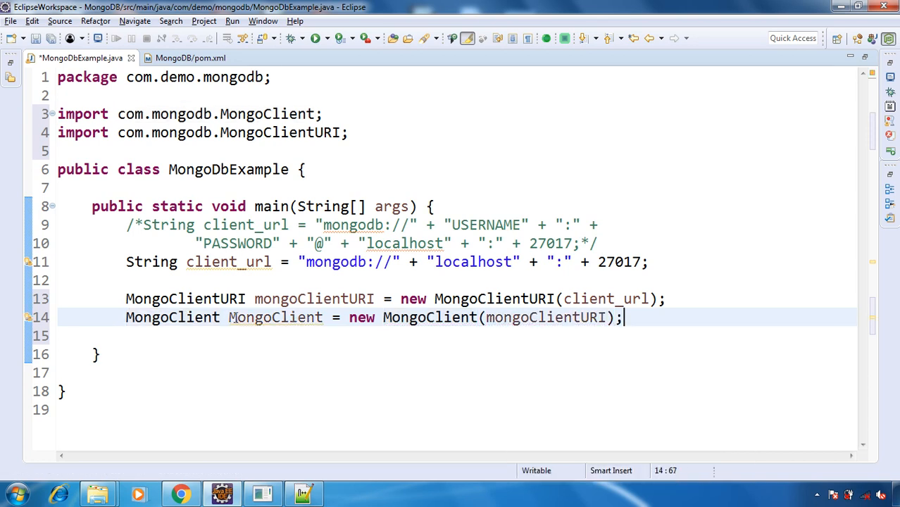
{"action": "left_click", "coordinate": [520, 318]}
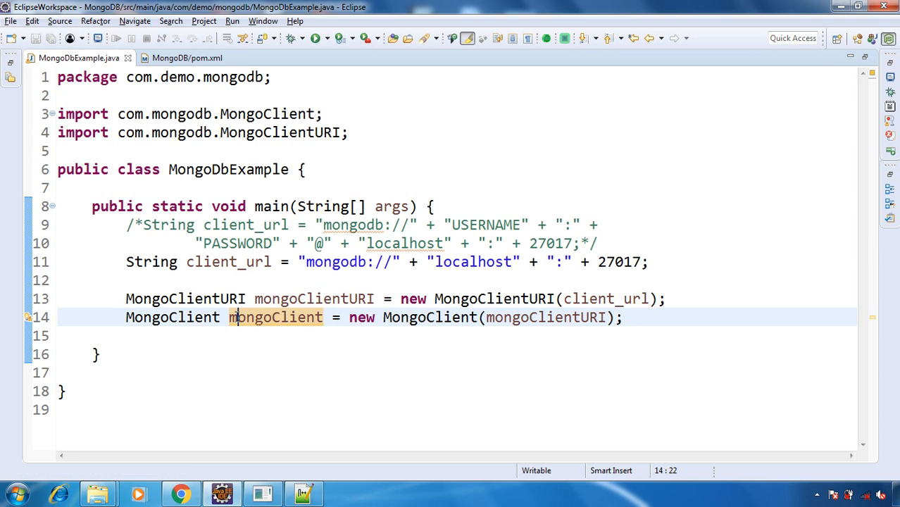
{"action": "double_click", "coordinate": [275, 317]}
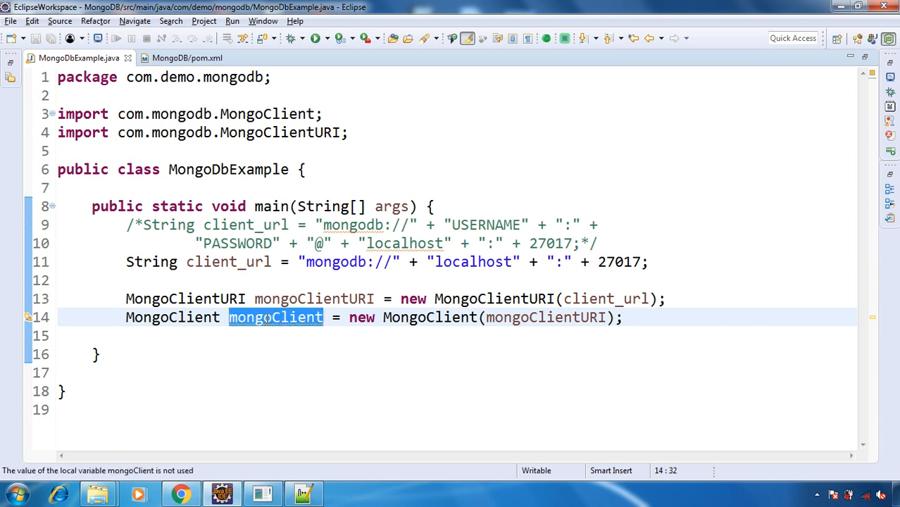
{"action": "type", "text": "mongoClient.getDatabase(databaseName"}
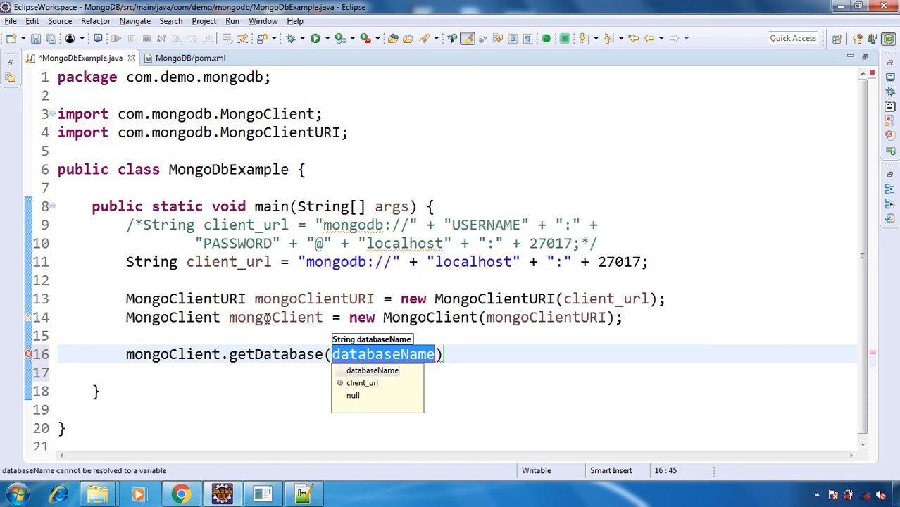
Step: Assign getDatabase("spring") to a MongoDatabase mongoDatabase variable with its import added
{"action": "type", "text": "\"spring\""}
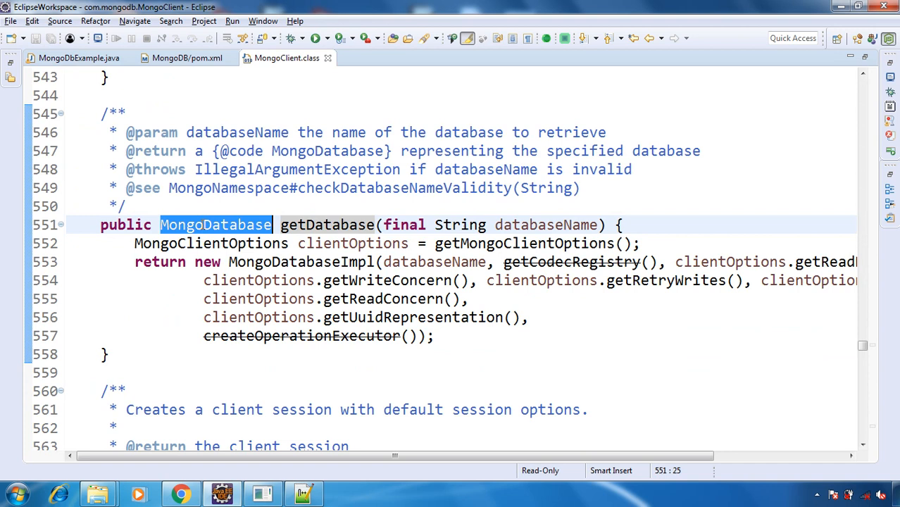
{"action": "left_click", "coordinate": [77, 58]}
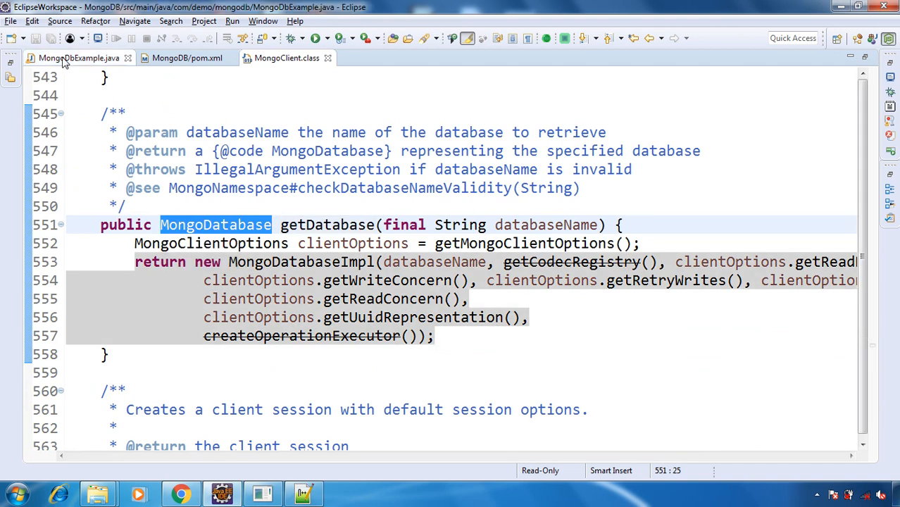
{"action": "left_click", "coordinate": [77, 58]}
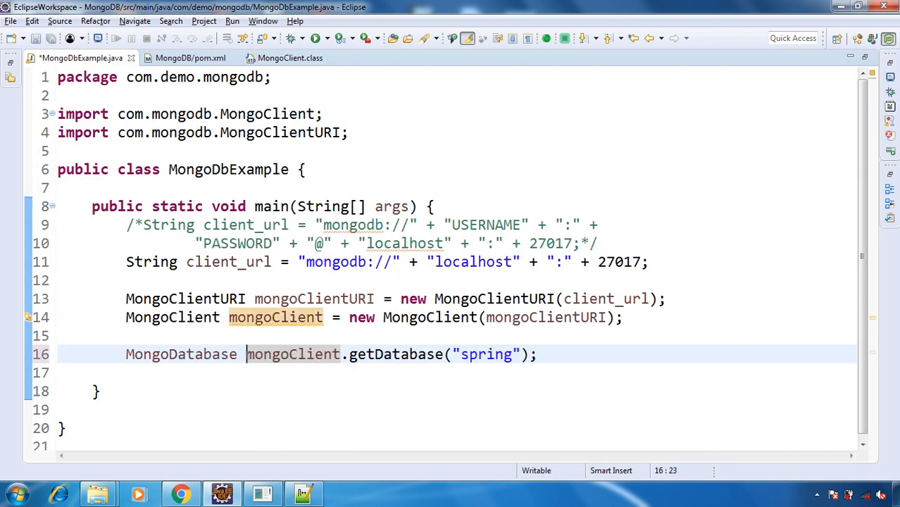
{"action": "type", "text": "MongoDatabase ="}
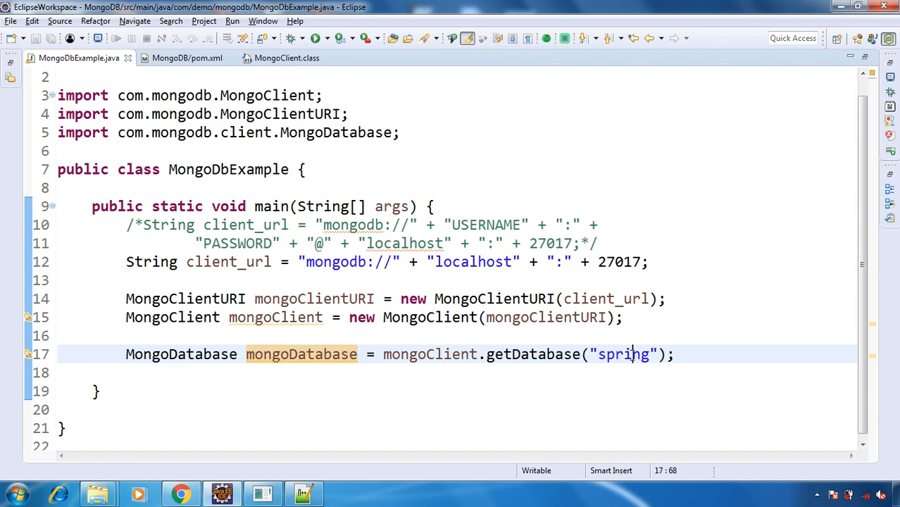
{"action": "mouse_move", "coordinate": [513, 375]}
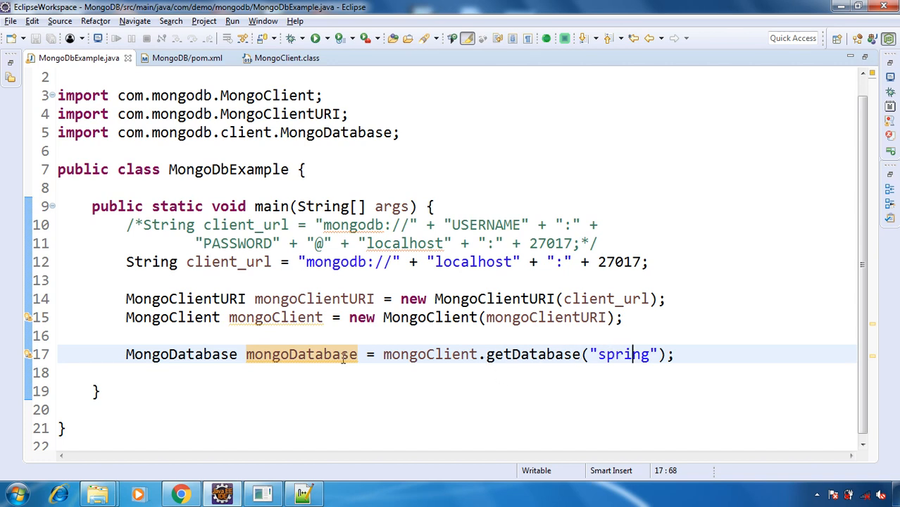
{"action": "left_click", "coordinate": [675, 355]}
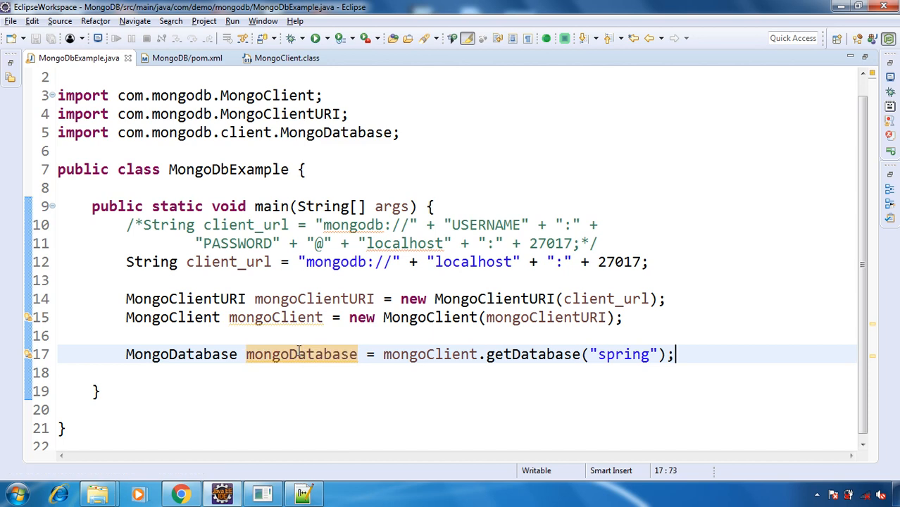
Step: Store mongoDatabase.listCollectionNames() in a MongoIterable<String> mongoIterable and call its iterator()
{"action": "type", "text": "mongoDatabase.lis"}
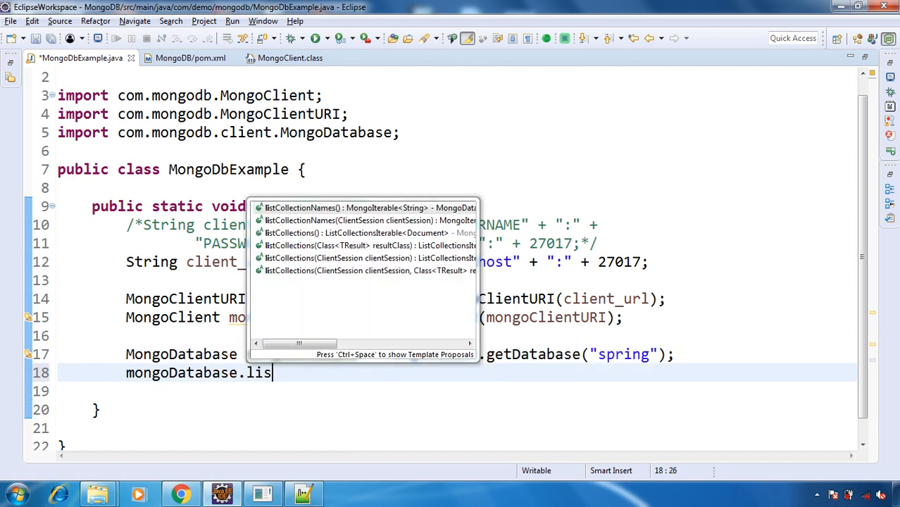
{"action": "type", "text": "t"}
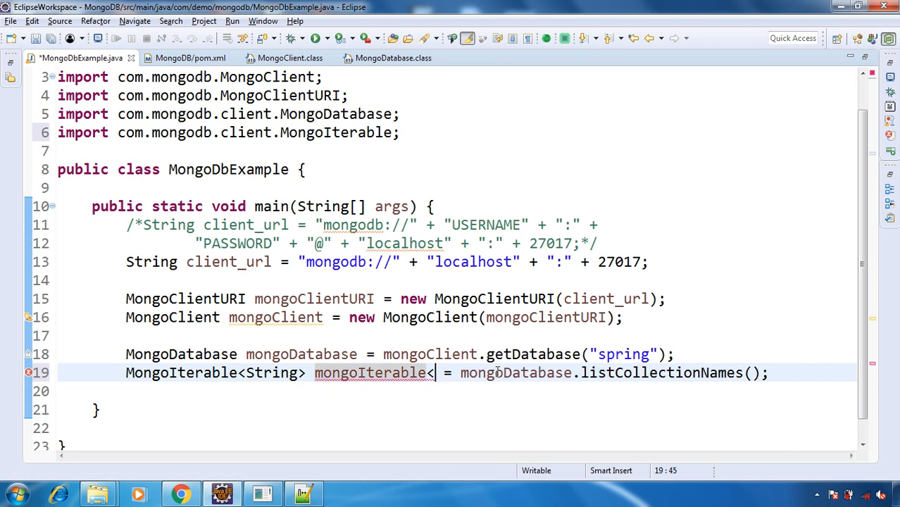
{"action": "double_click", "coordinate": [369, 372]}
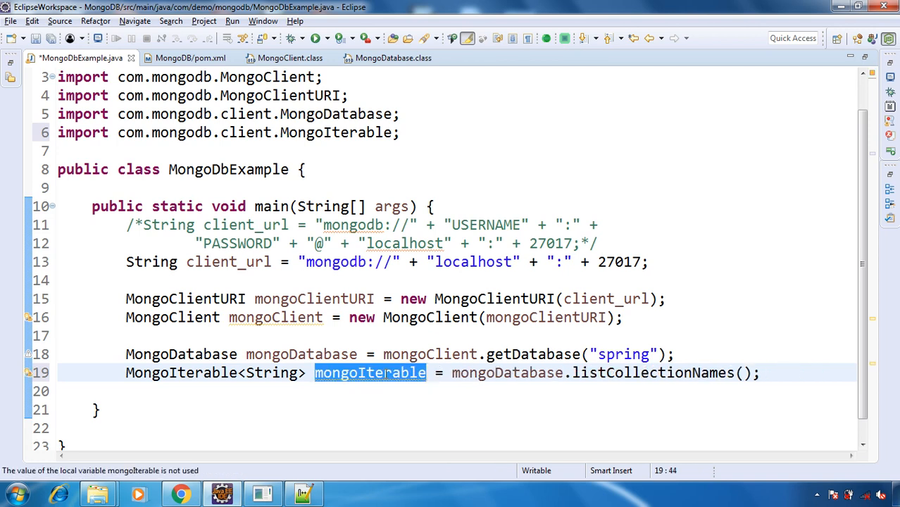
{"action": "type", "text": "mongoIterable.iterator();"}
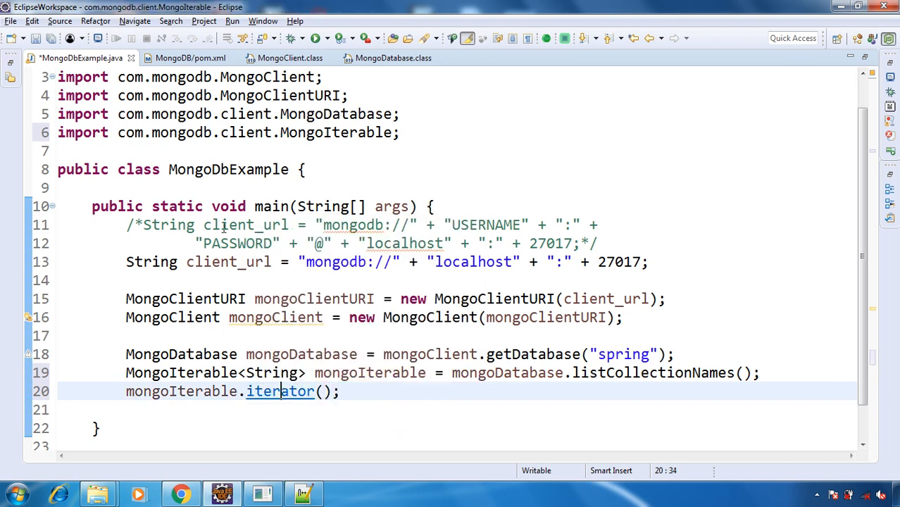
{"action": "left_click", "coordinate": [280, 392]}
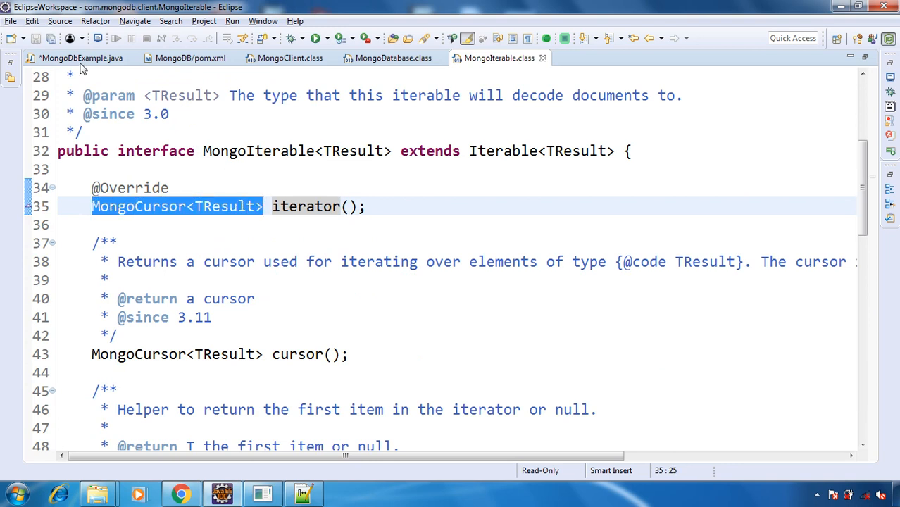
{"action": "left_click", "coordinate": [81, 58]}
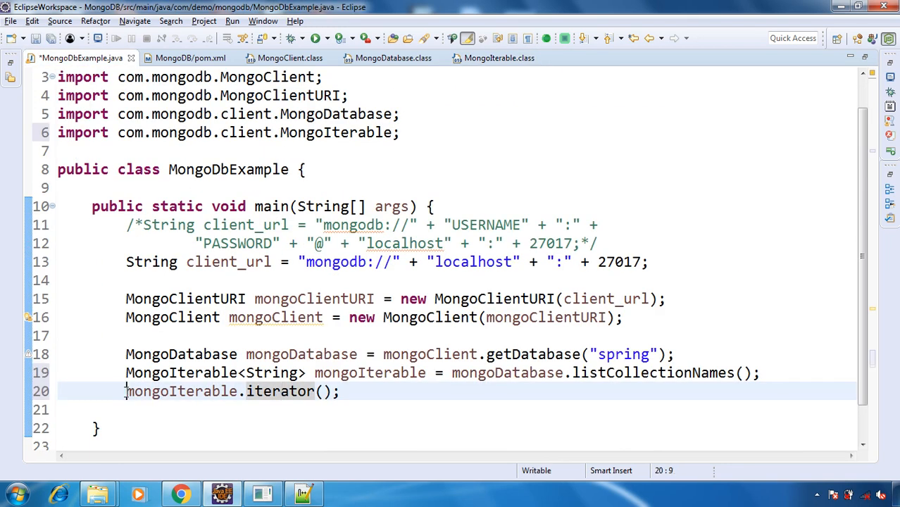
Step: Hold the iterator in a MongoCursor<String> named iterator and begin a while loop over it
{"action": "type", "text": "MongoCursor<TResult> mong"}
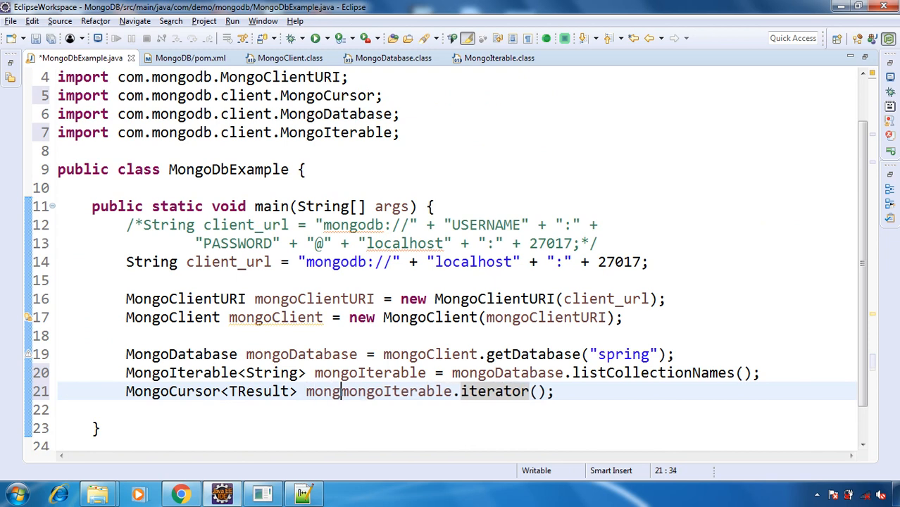
{"action": "type", "text": "iter"}
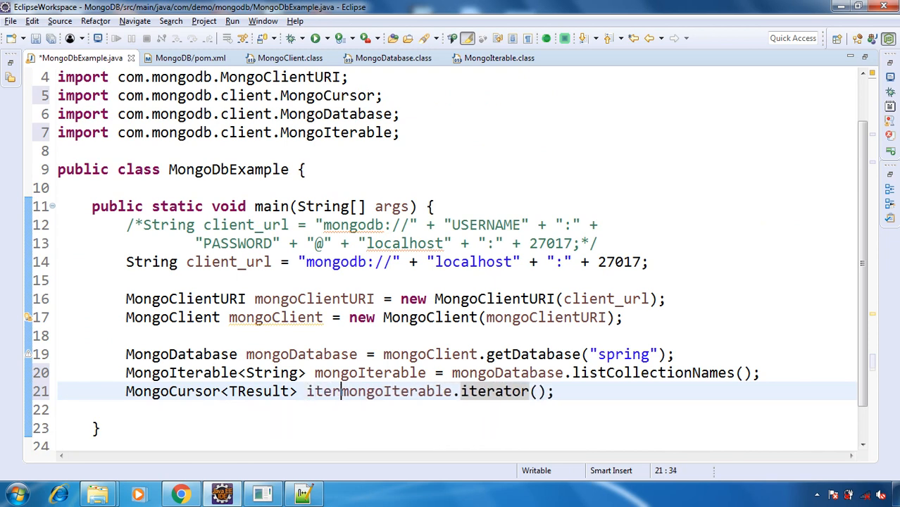
{"action": "type", "text": "ator ="}
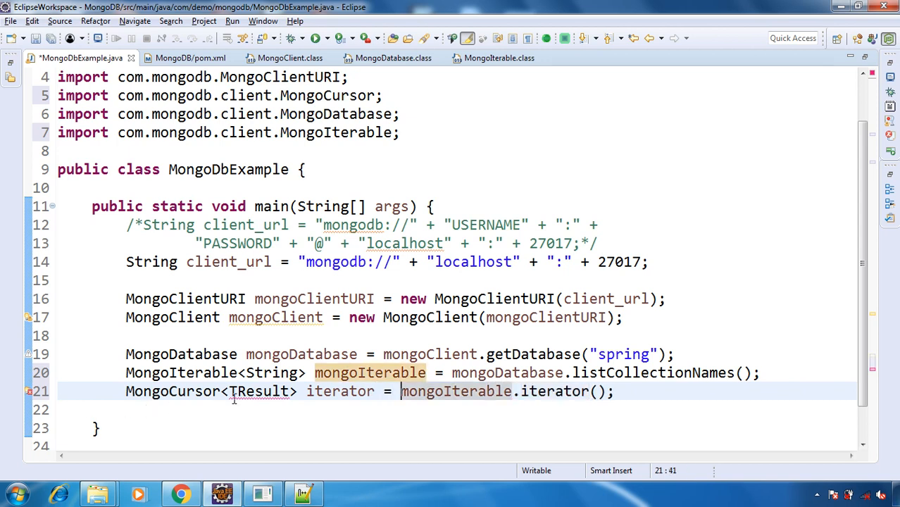
{"action": "type", "text": "String"}
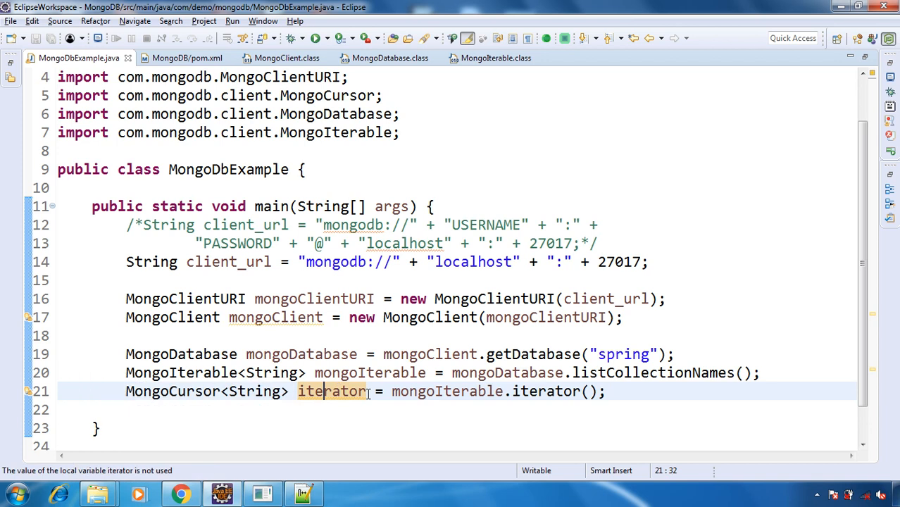
{"action": "double_click", "coordinate": [331, 391]}
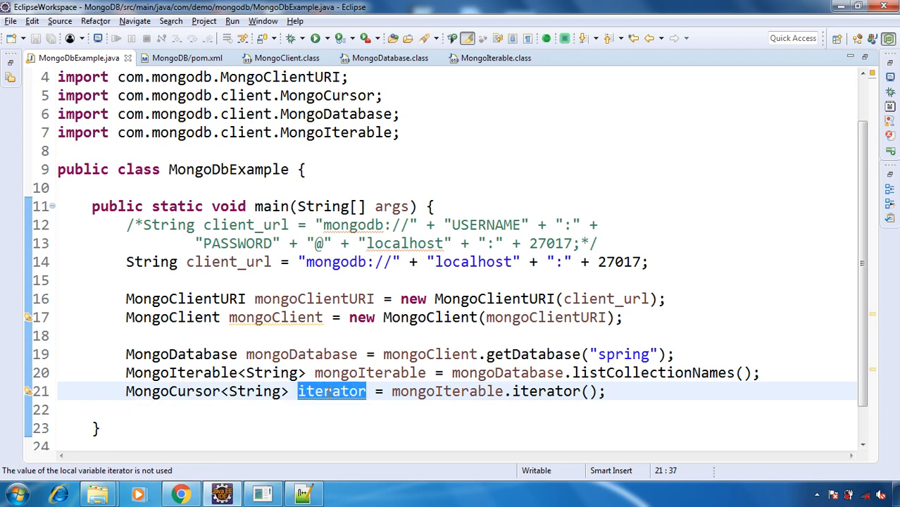
{"action": "type", "text": "while (iterator) {"}
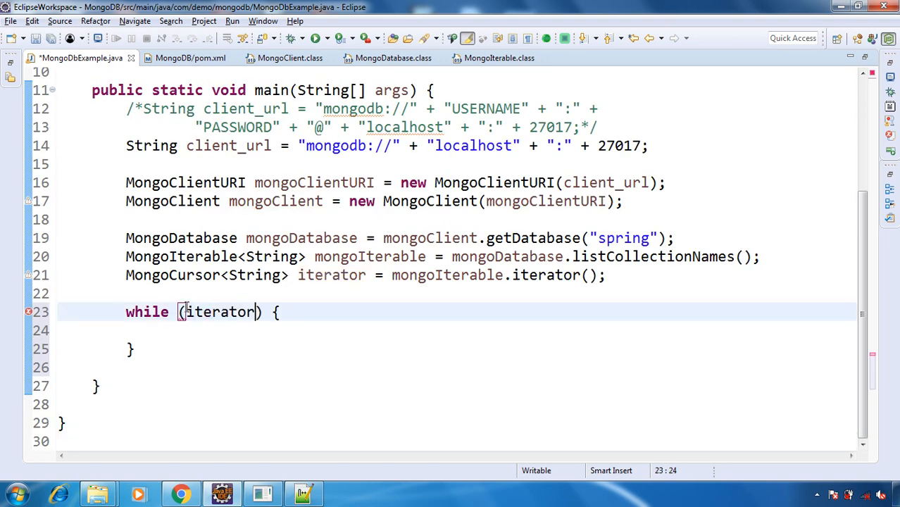
Step: Loop while iterator.hasNext(), printing iterator.next(), then call mongoClient.close() after the loop
{"action": "type", "text": ".hasNext()"}
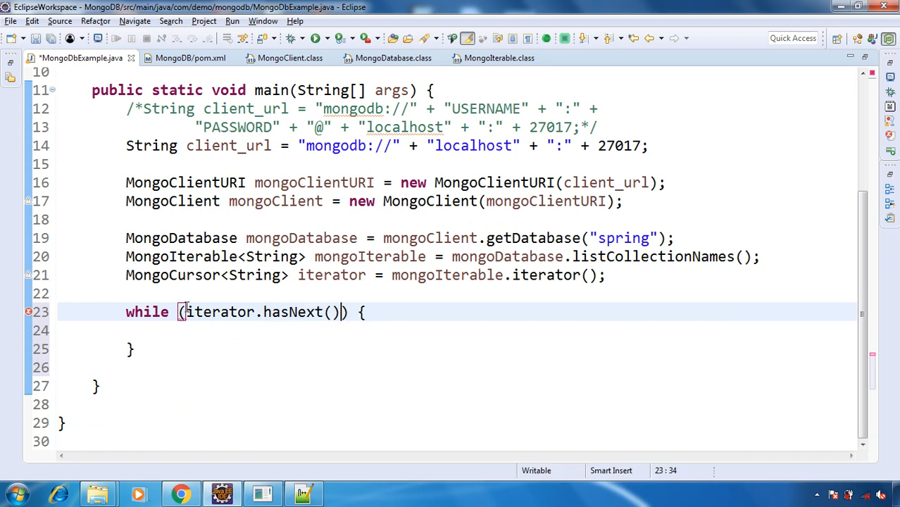
{"action": "type", "text": "Sysout"}
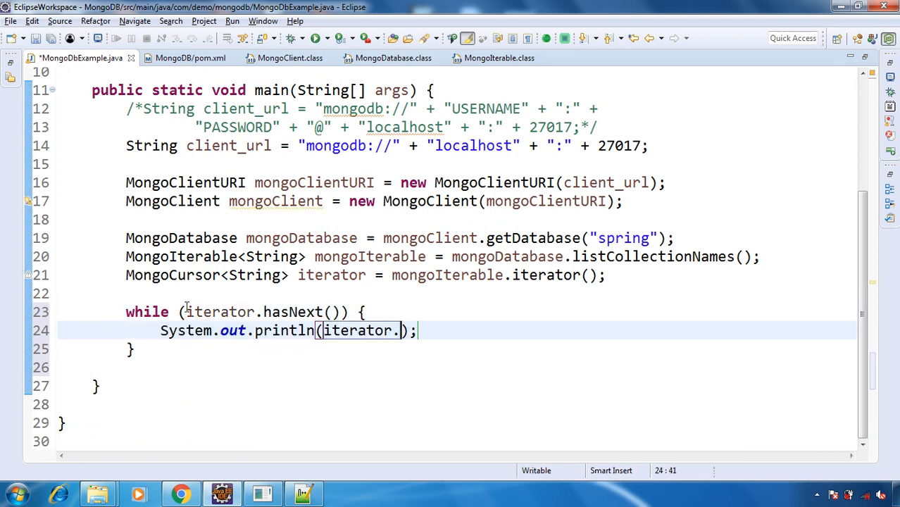
{"action": "type", "text": "next()"}
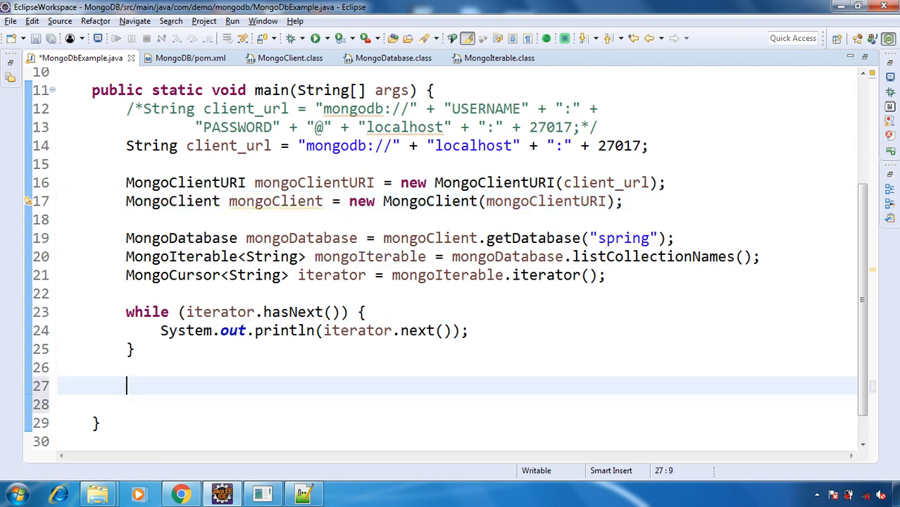
{"action": "type", "text": "mongoClient.close();"}
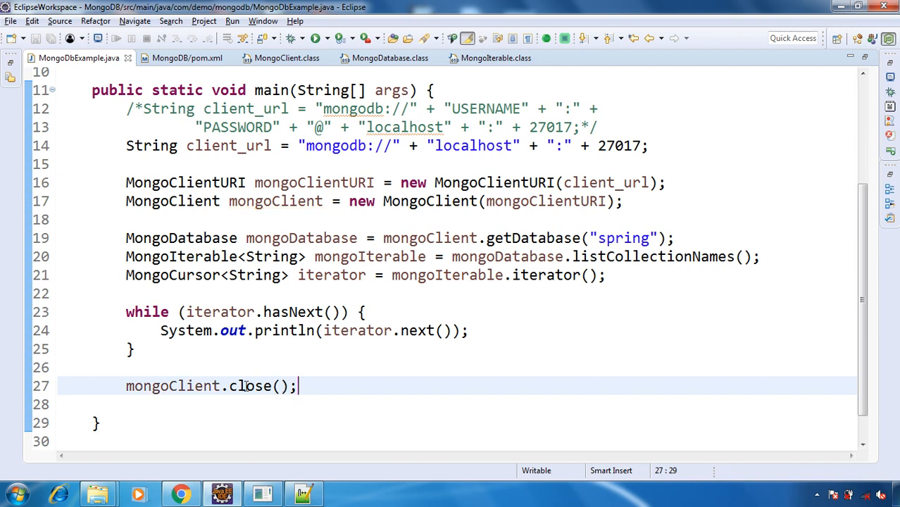
{"action": "mouse_move", "coordinate": [174, 386]}
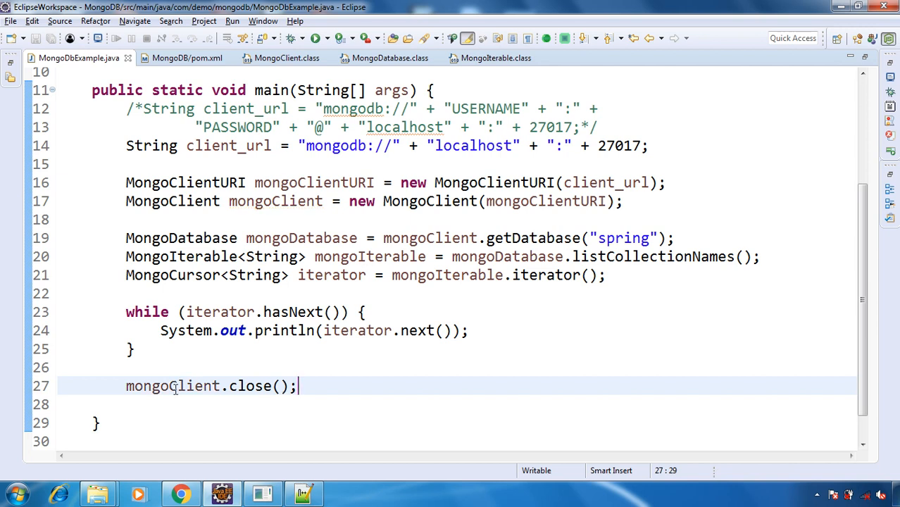